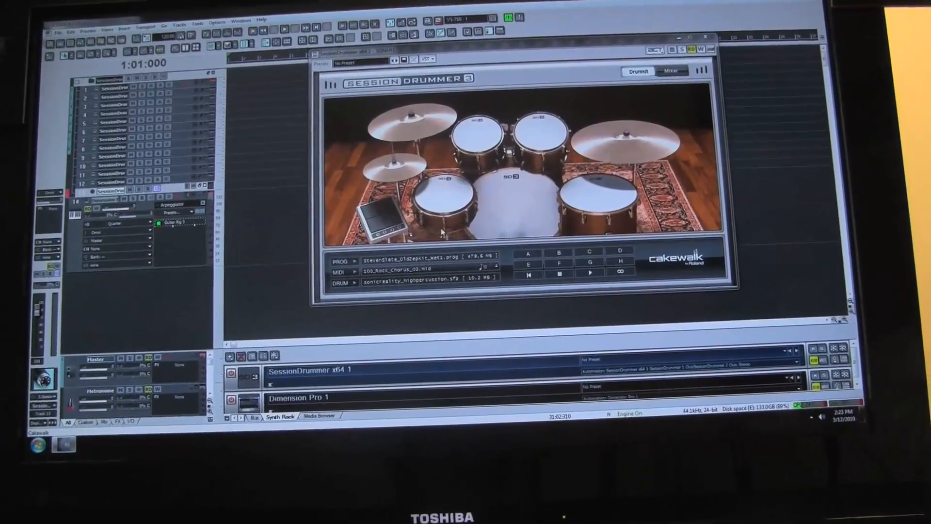
Step: Browse Session Drummer 3 kit programs, then launch Task Manager to view CPU load across 24 cores
left_click(358, 263)
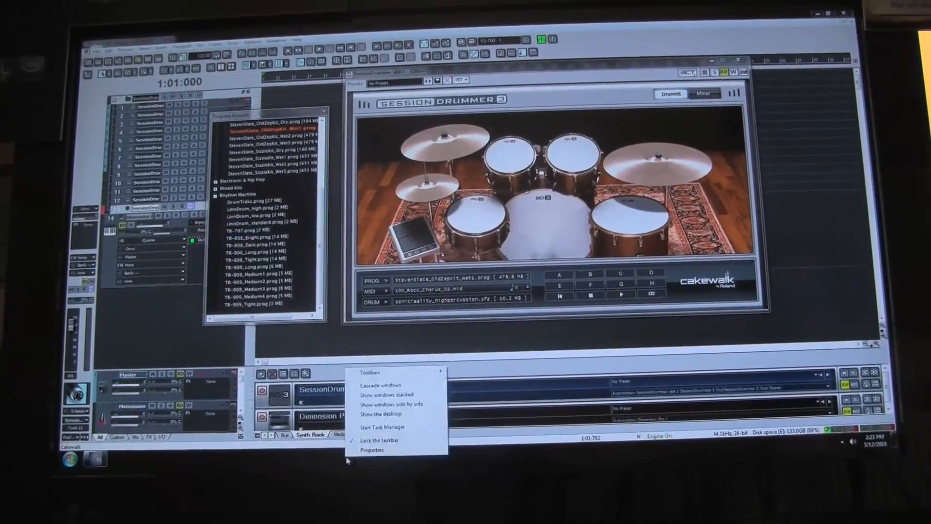
left_click(382, 427)
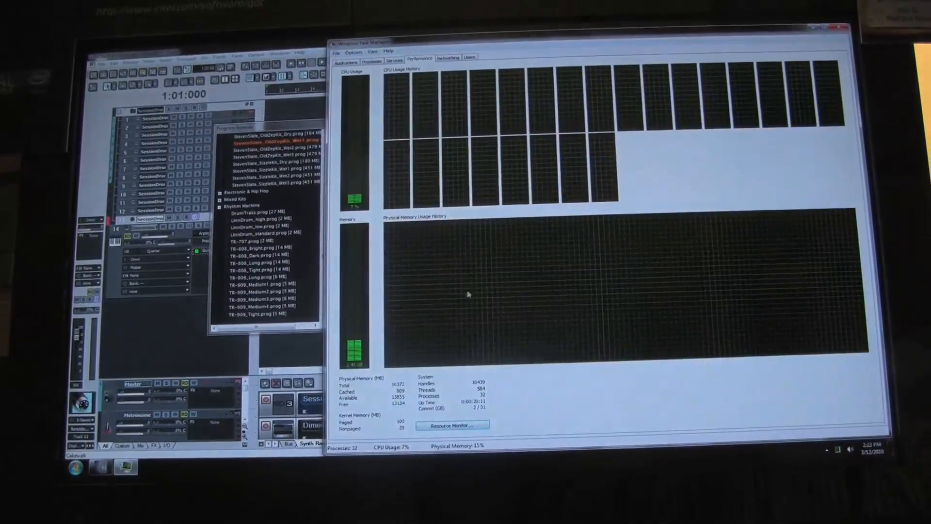